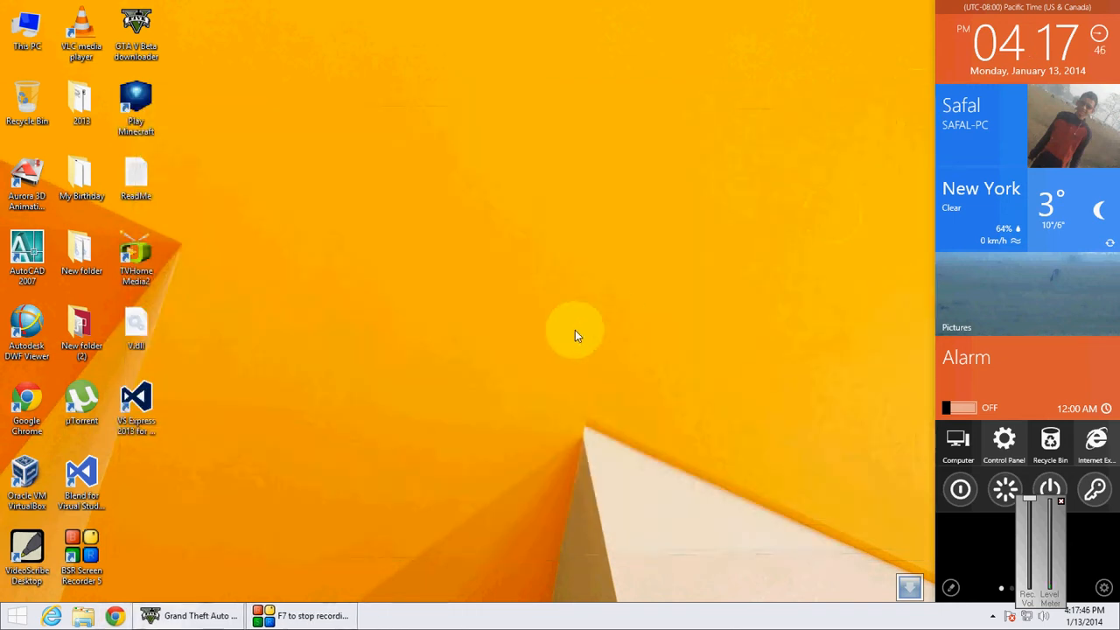
{"action": "mouse_move", "coordinate": [515, 359]}
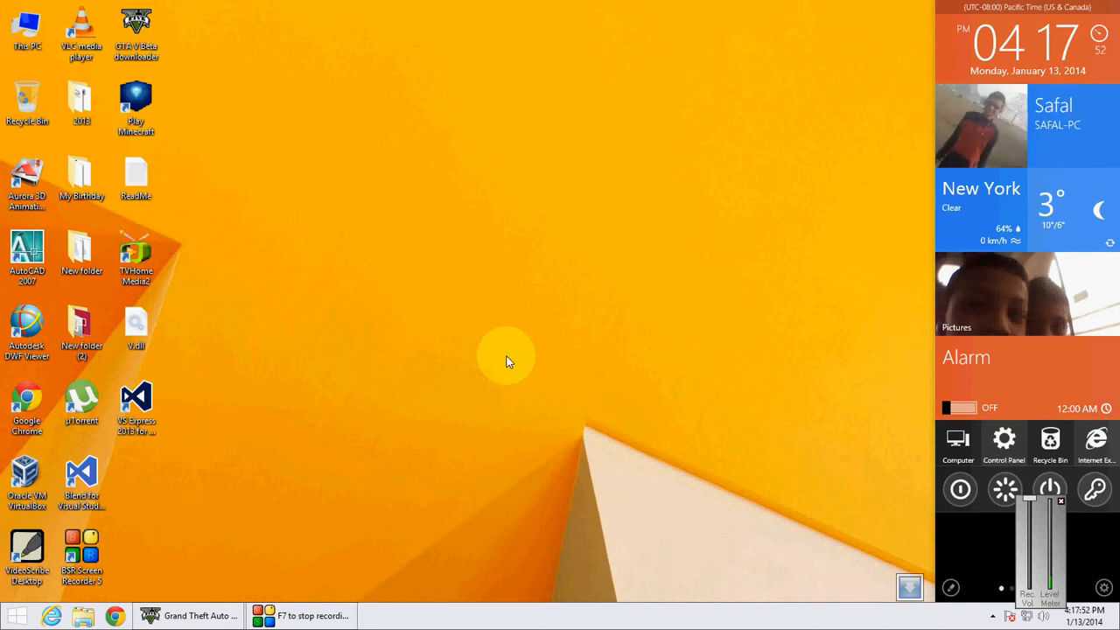
{"action": "mouse_move", "coordinate": [564, 317]}
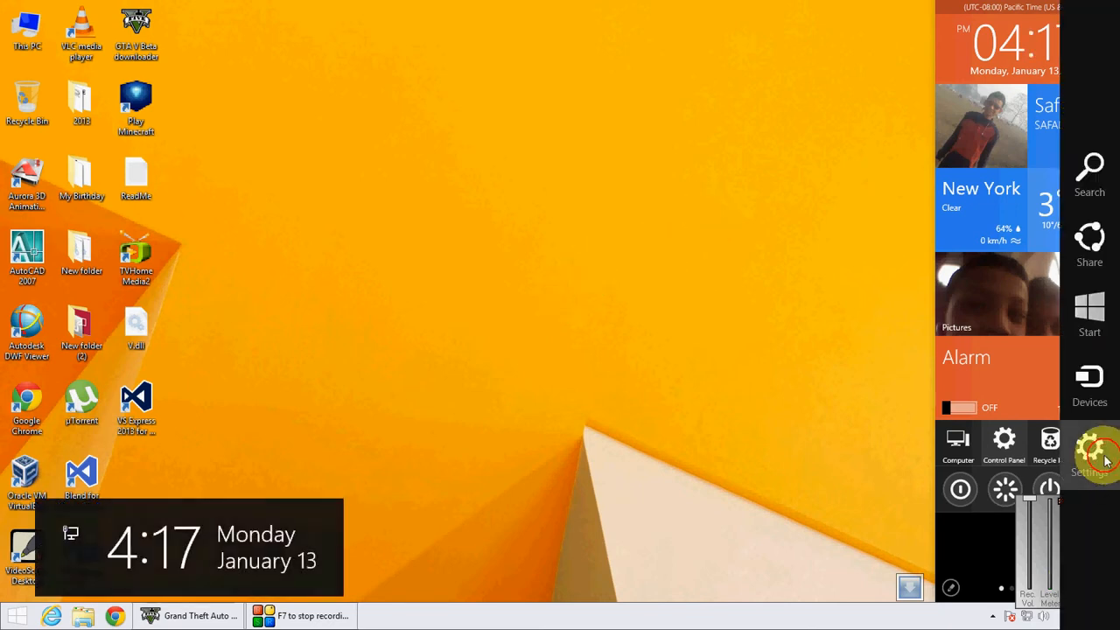
Step: Navigate PC settings to Update and recovery > Recovery, showing the Advanced startup options
{"action": "left_click", "coordinate": [1089, 446]}
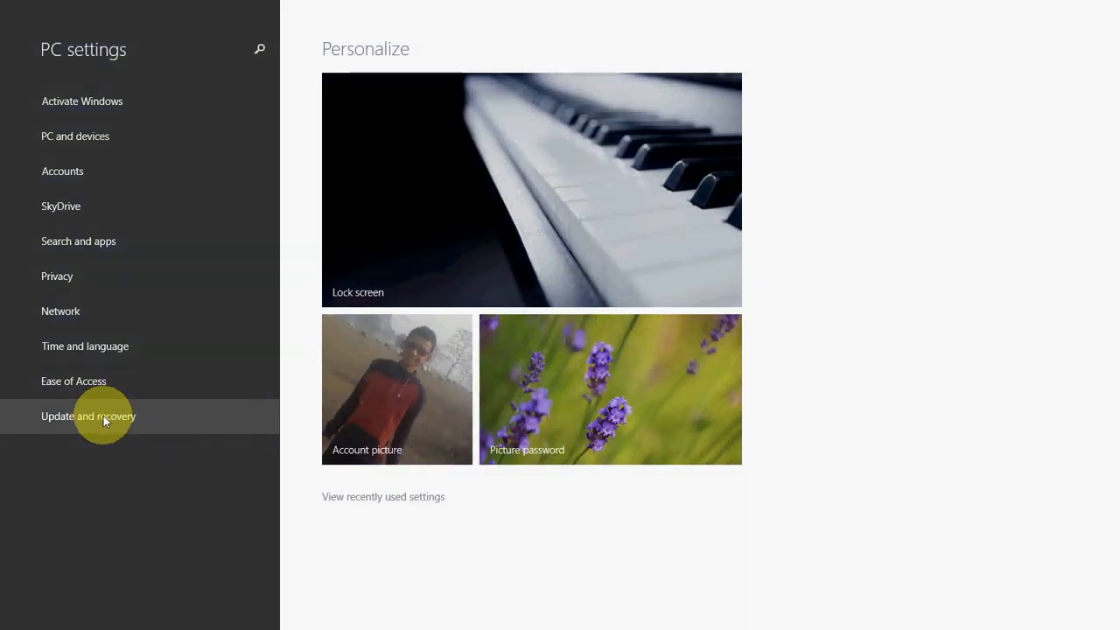
{"action": "left_click", "coordinate": [88, 416]}
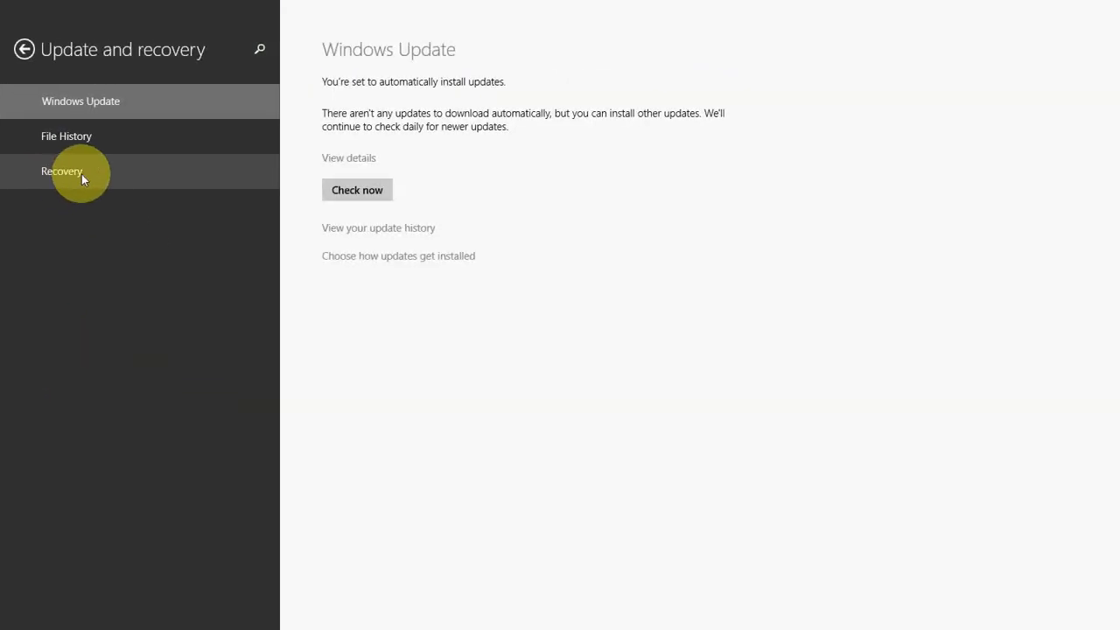
{"action": "left_click", "coordinate": [61, 171]}
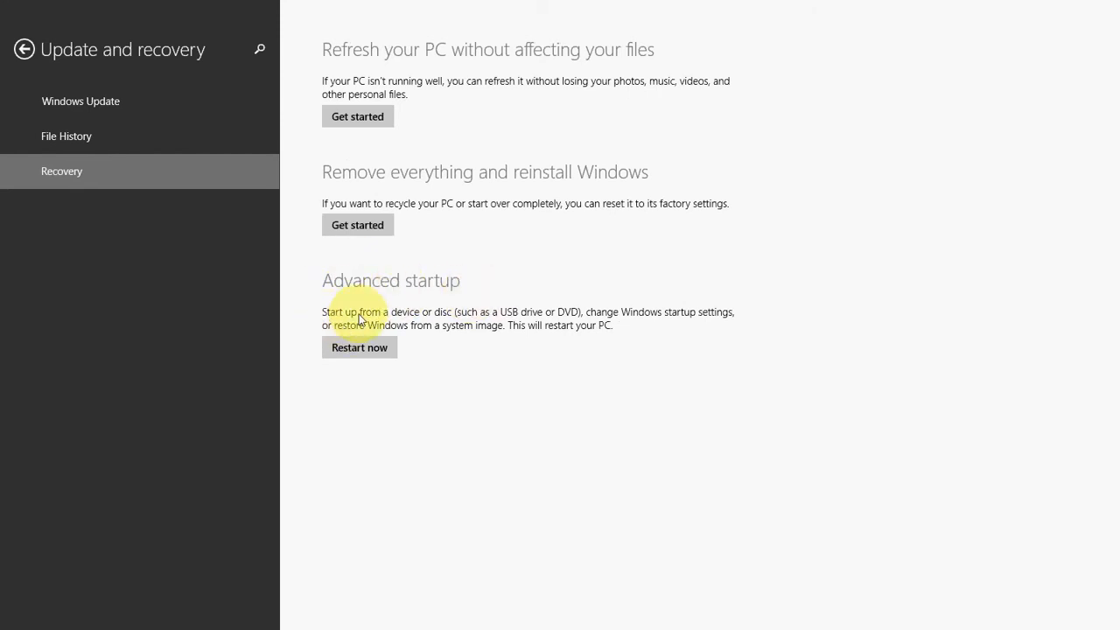
{"action": "mouse_move", "coordinate": [469, 324]}
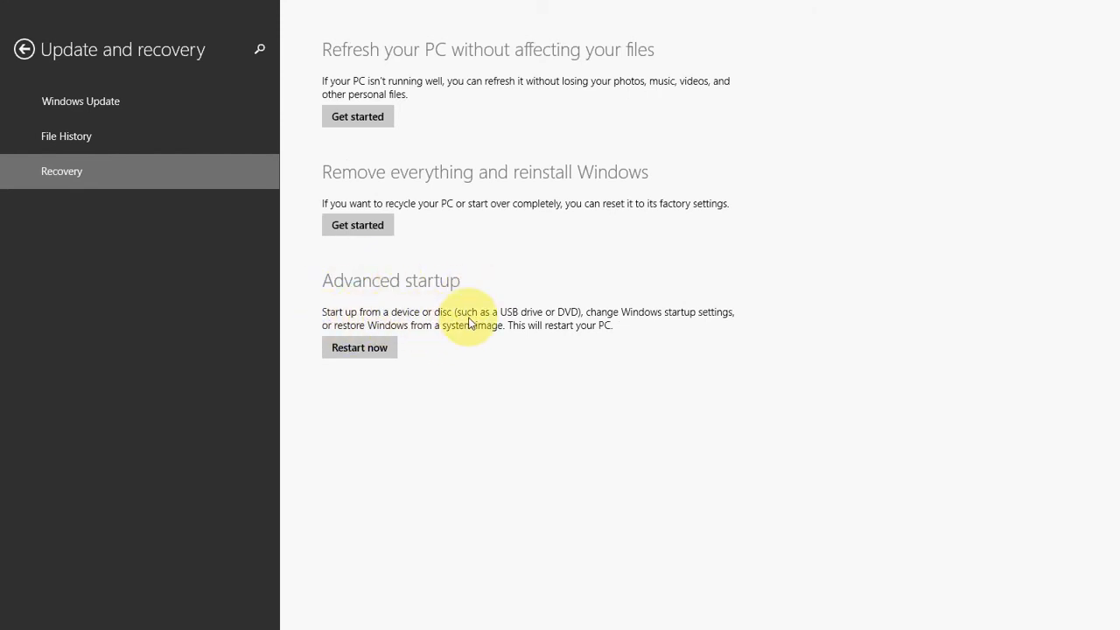
{"action": "mouse_move", "coordinate": [554, 322]}
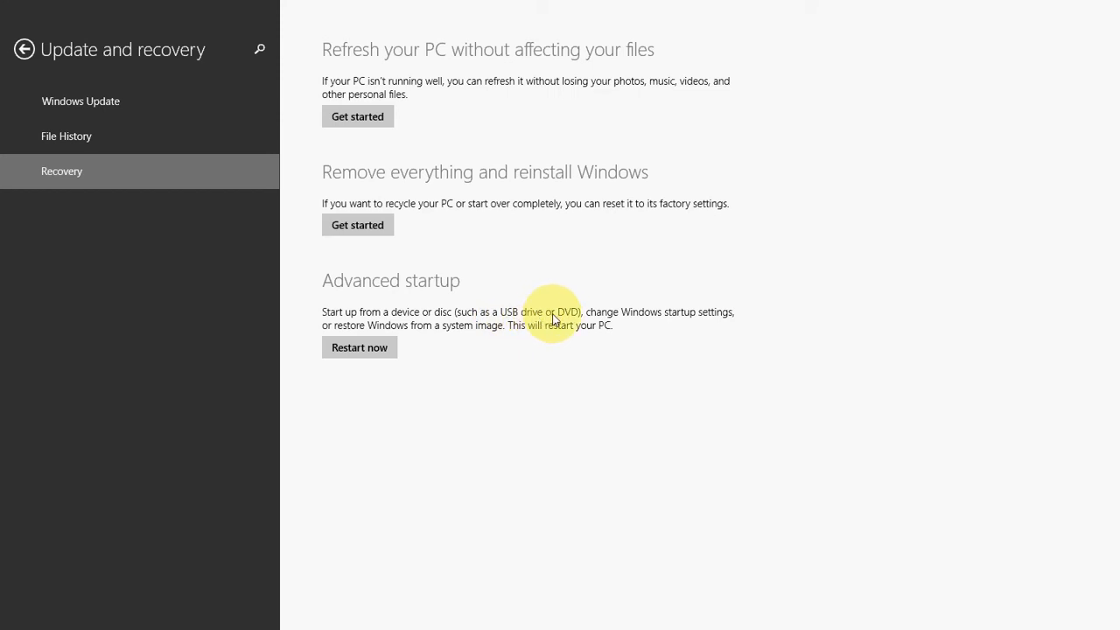
{"action": "mouse_move", "coordinate": [668, 327]}
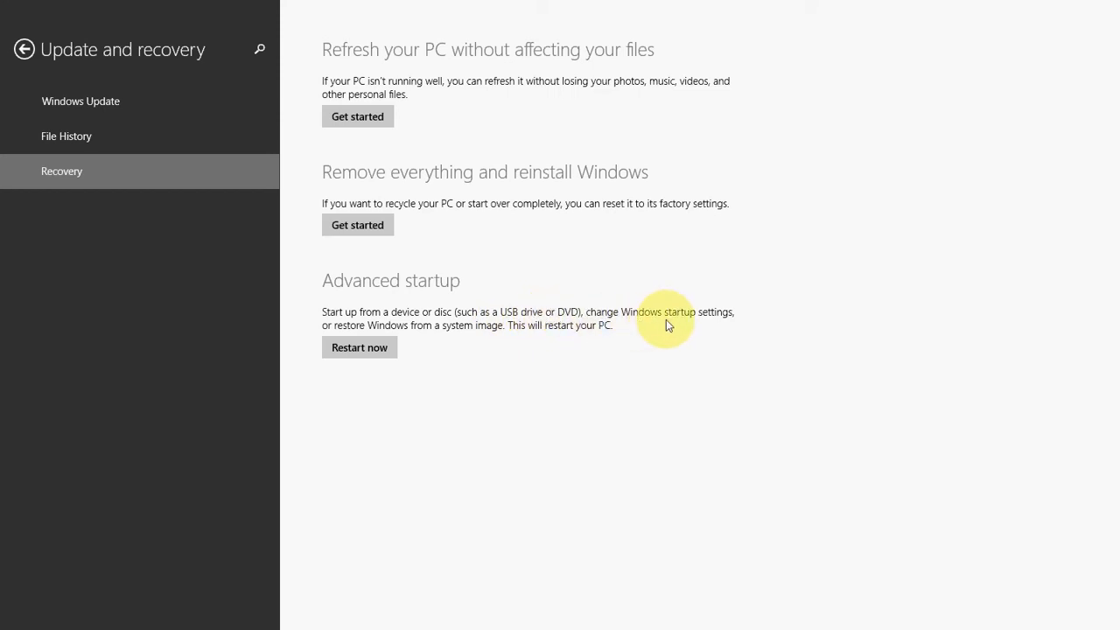
{"action": "mouse_move", "coordinate": [452, 338]}
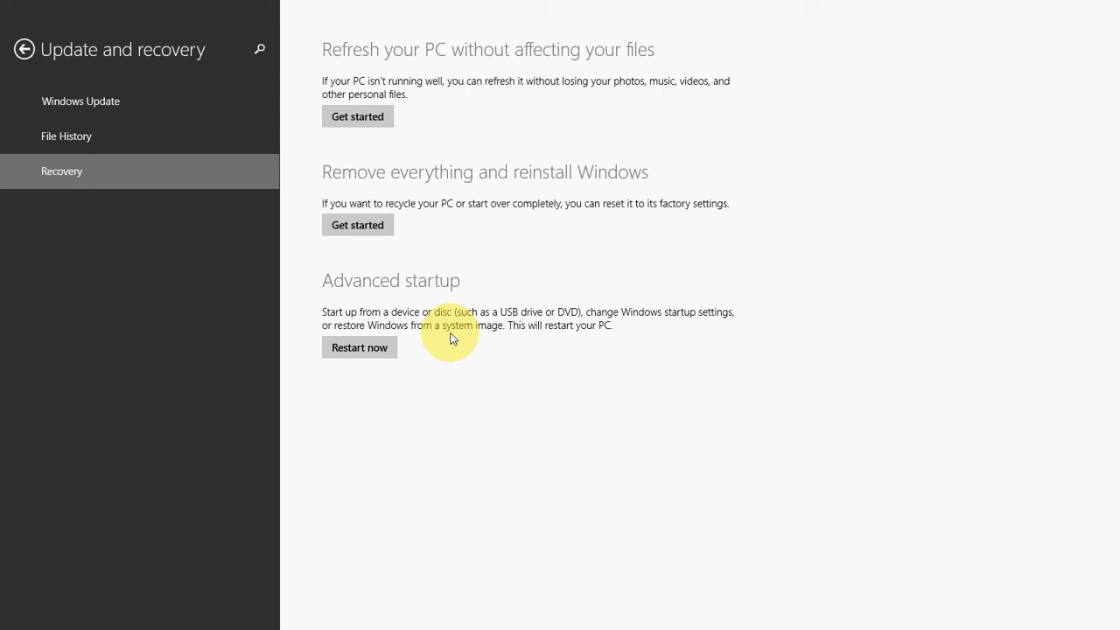
{"action": "mouse_move", "coordinate": [602, 341]}
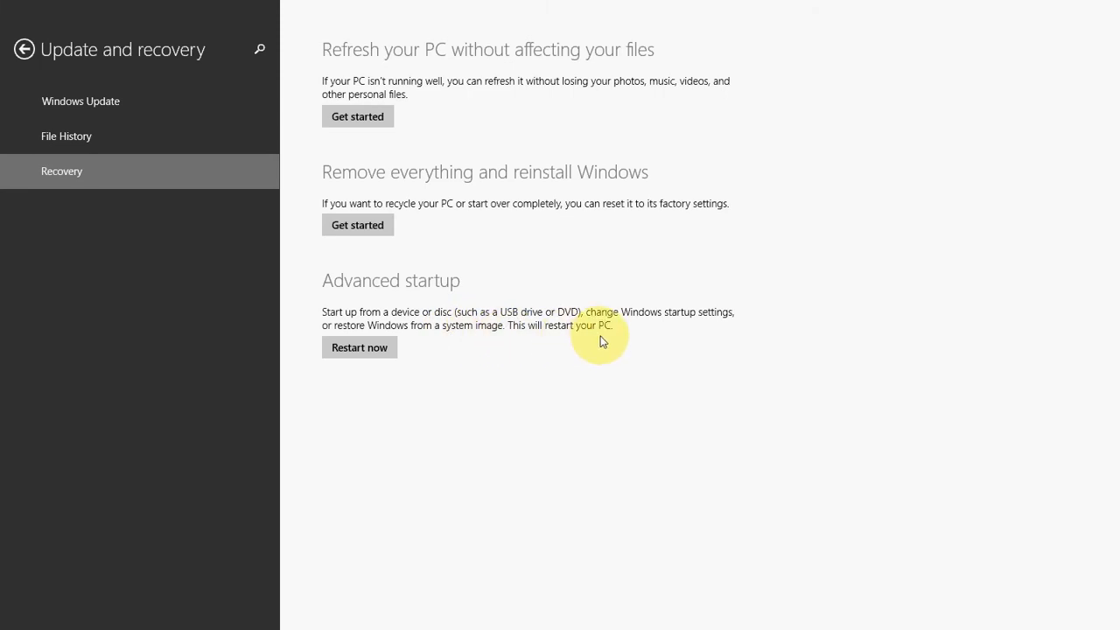
{"action": "mouse_move", "coordinate": [464, 354]}
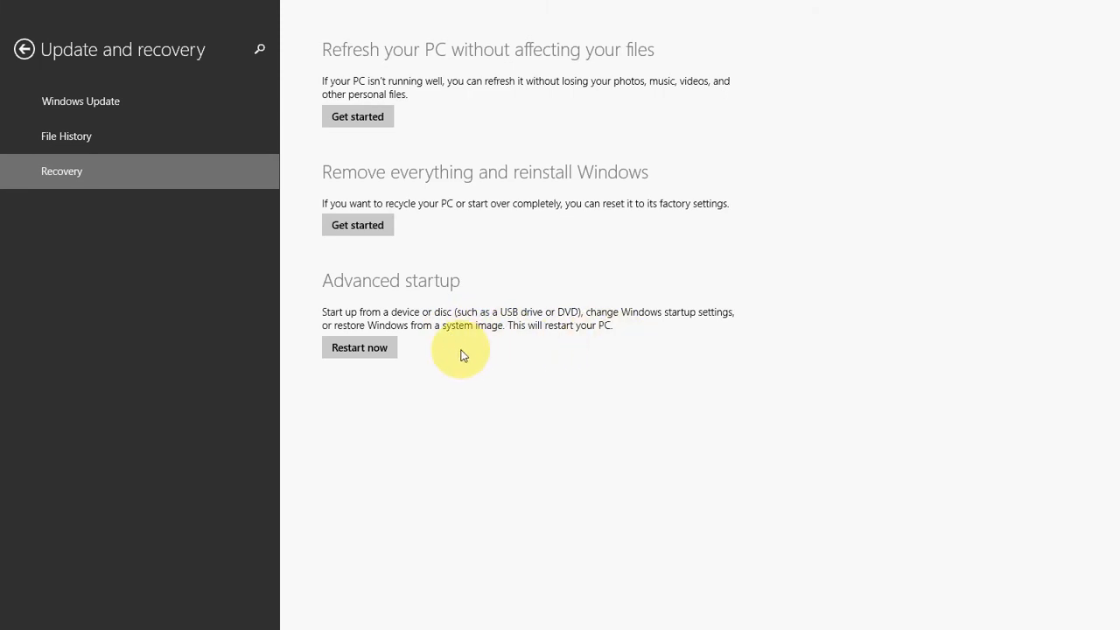
{"action": "mouse_move", "coordinate": [420, 385]}
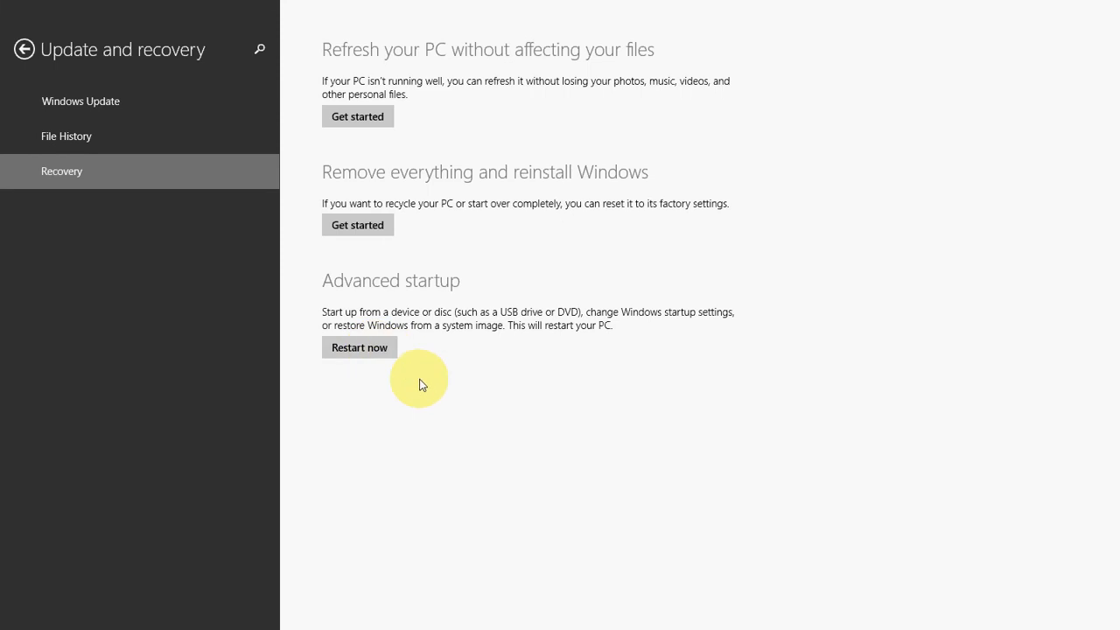
{"action": "mouse_move", "coordinate": [433, 396]}
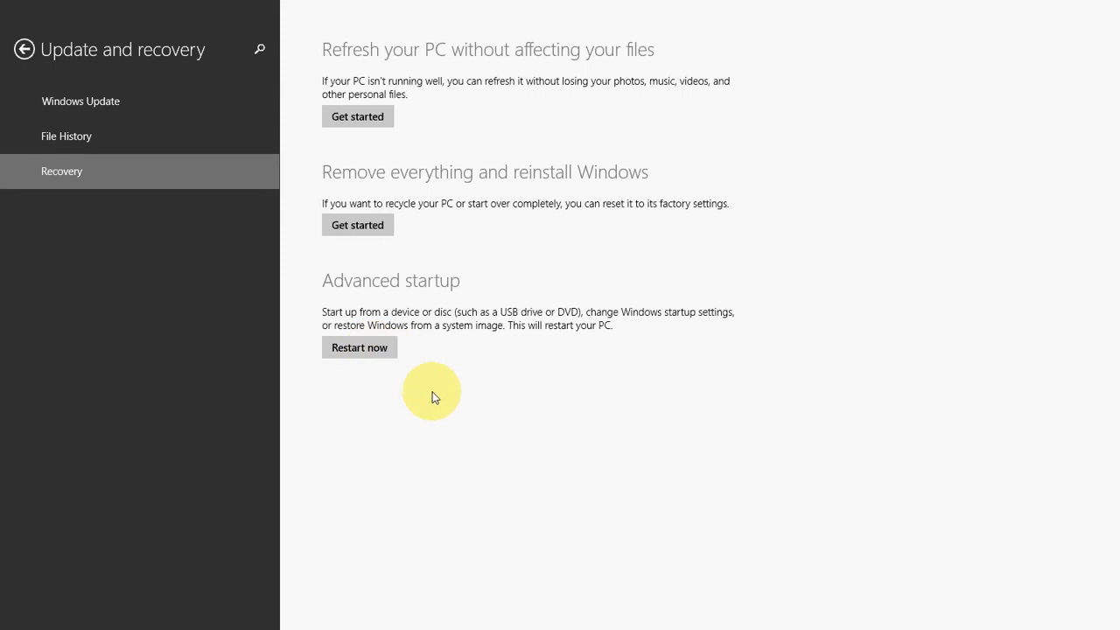